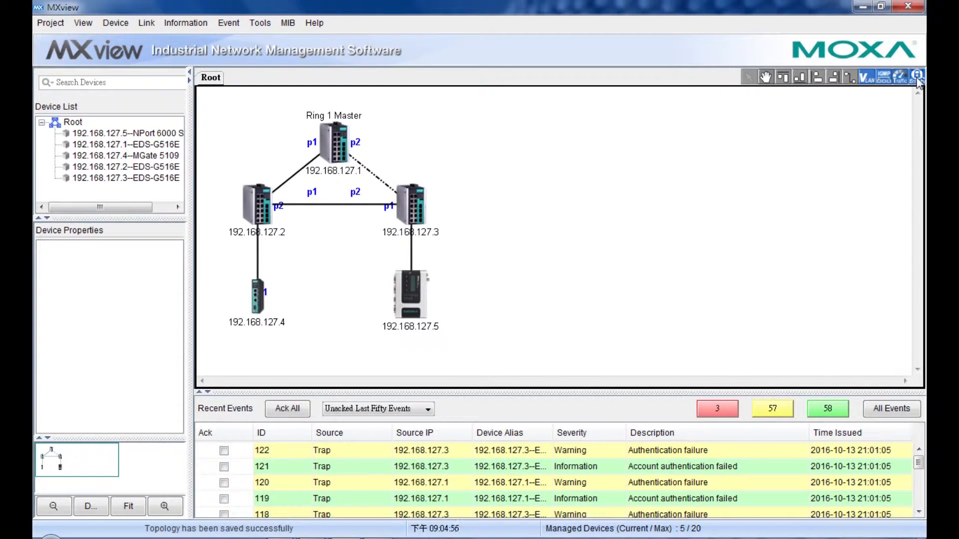
Step: Launch the Security view from the topology toolbar to scan all five devices
left_click(917, 77)
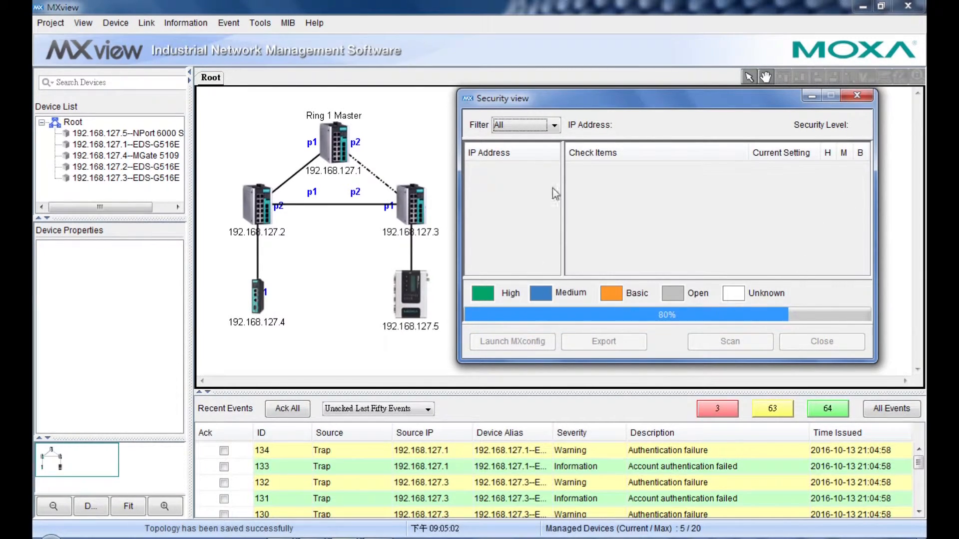
Step: Let the scan reach 100% so devices are colour-coded, 192.168.127.1 rated High
left_click(729, 342)
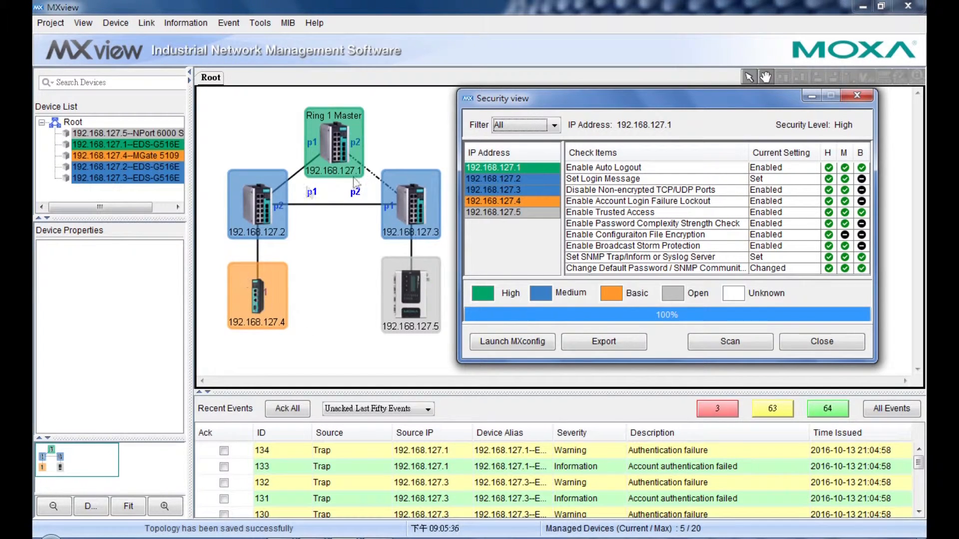
Step: Select 192.168.127.3 in the IP Address list to show its Medium-rated check items
left_click(493, 190)
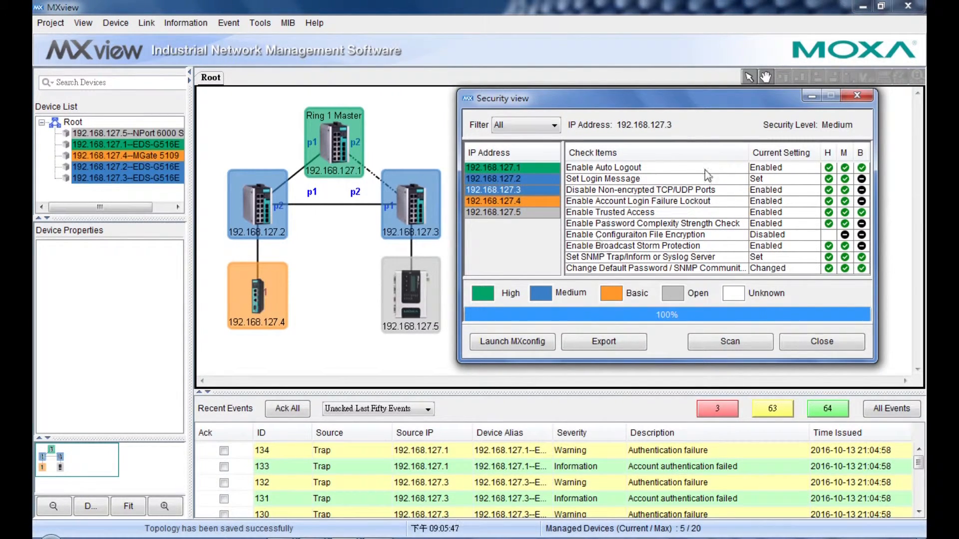
mouse_move(808, 246)
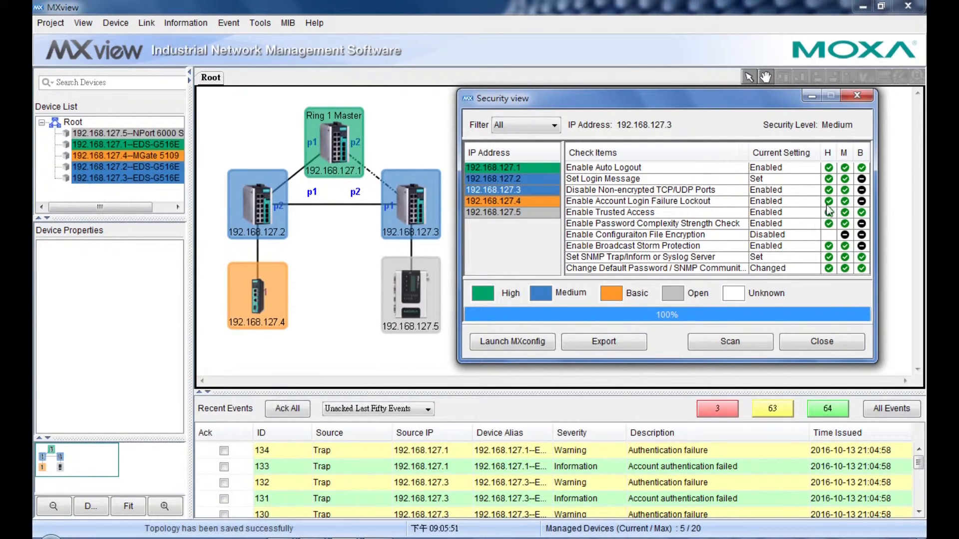
mouse_move(861, 213)
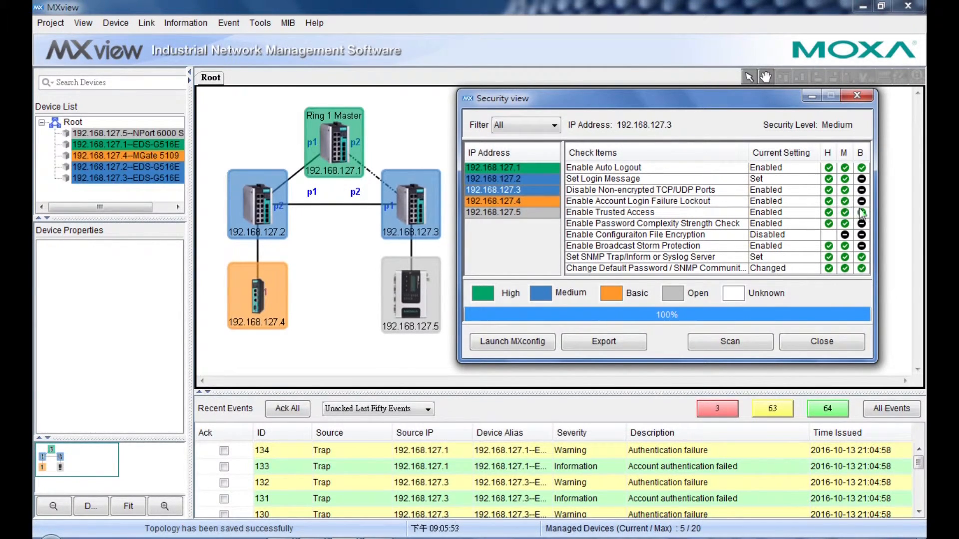